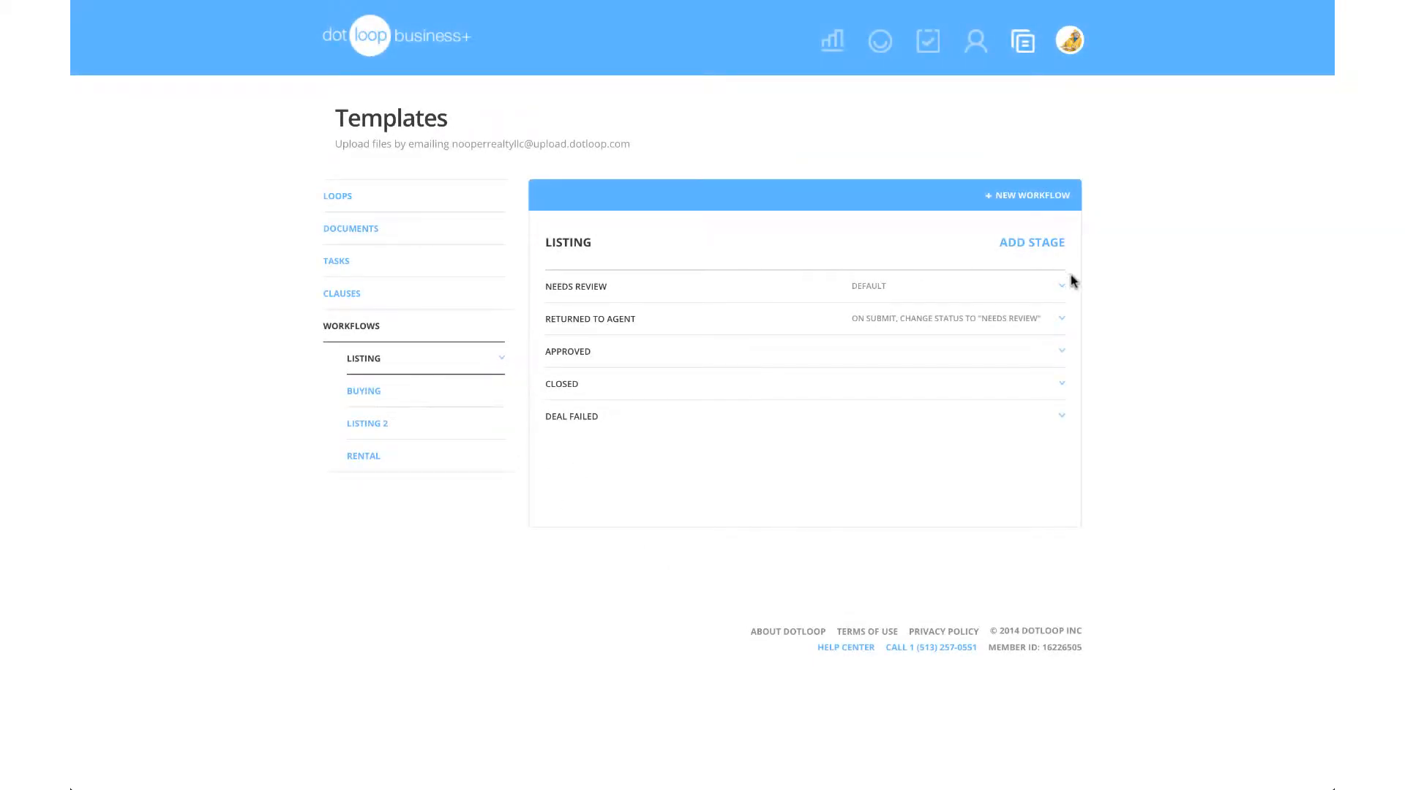
Return from the Listing workflow template to the Loops list.
{"action": "left_click", "coordinate": [1061, 286]}
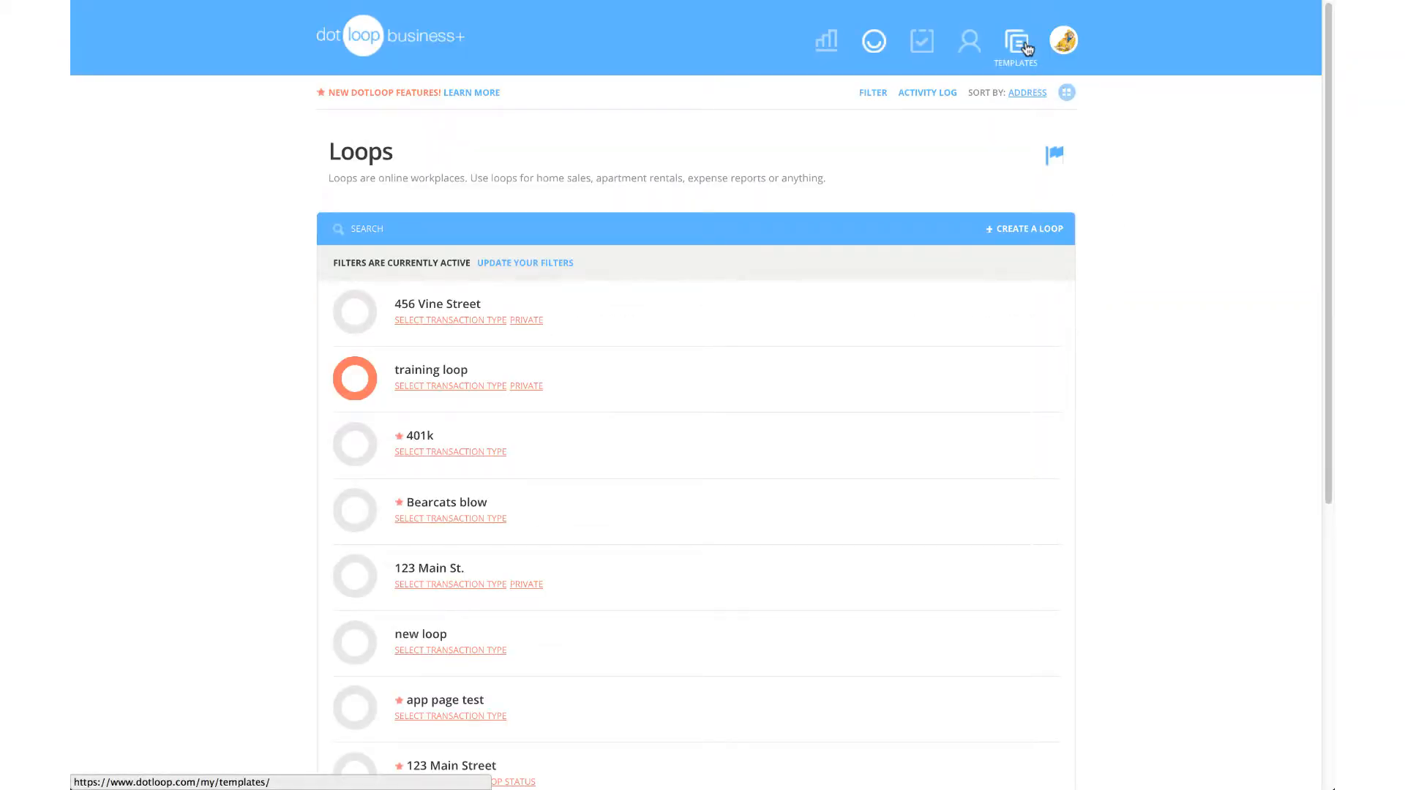
Go to the Templates area and show the Workflows templates.
{"action": "left_click", "coordinate": [1016, 41]}
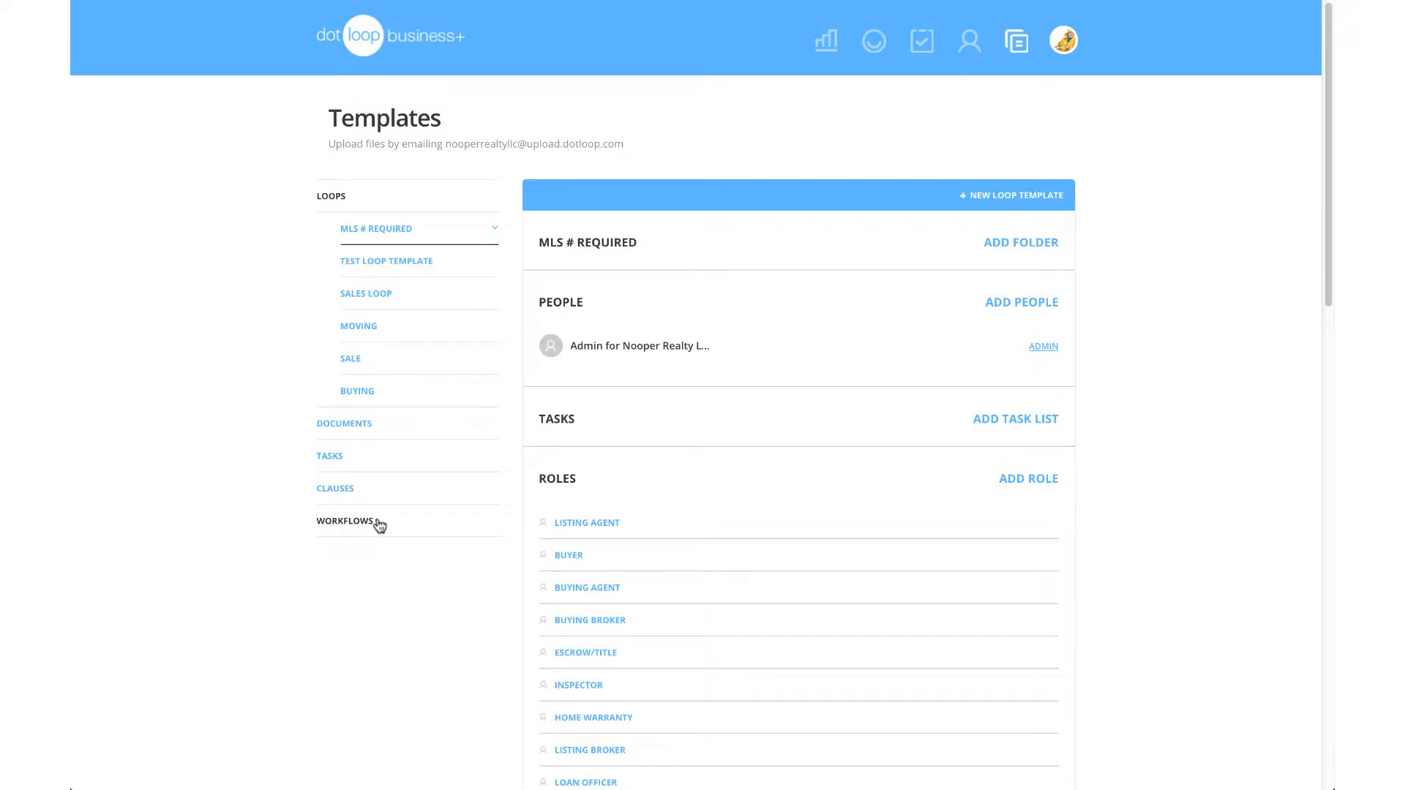
{"action": "left_click", "coordinate": [344, 521]}
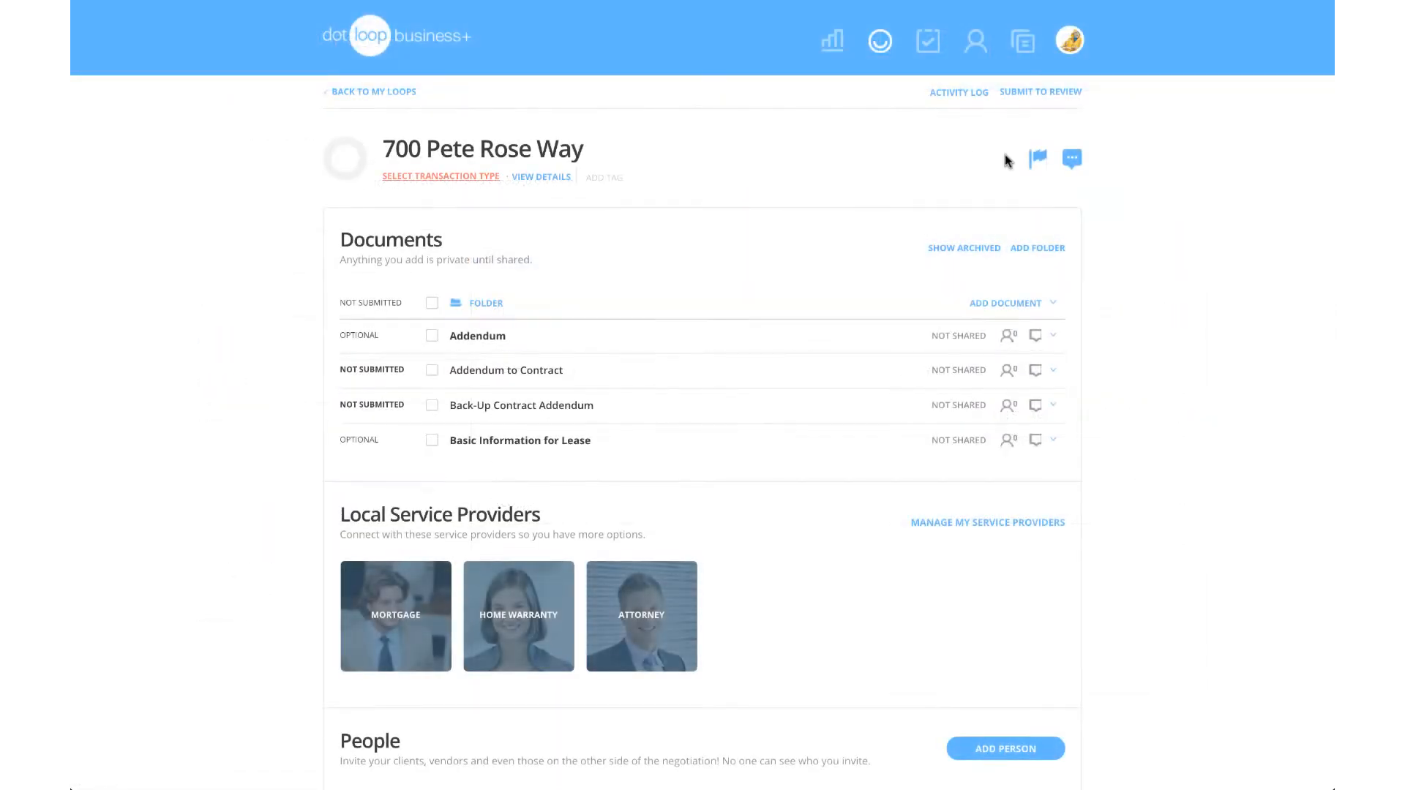
Start a Submit to Review for the loop with the Folder option checked.
{"action": "left_click", "coordinate": [1039, 91]}
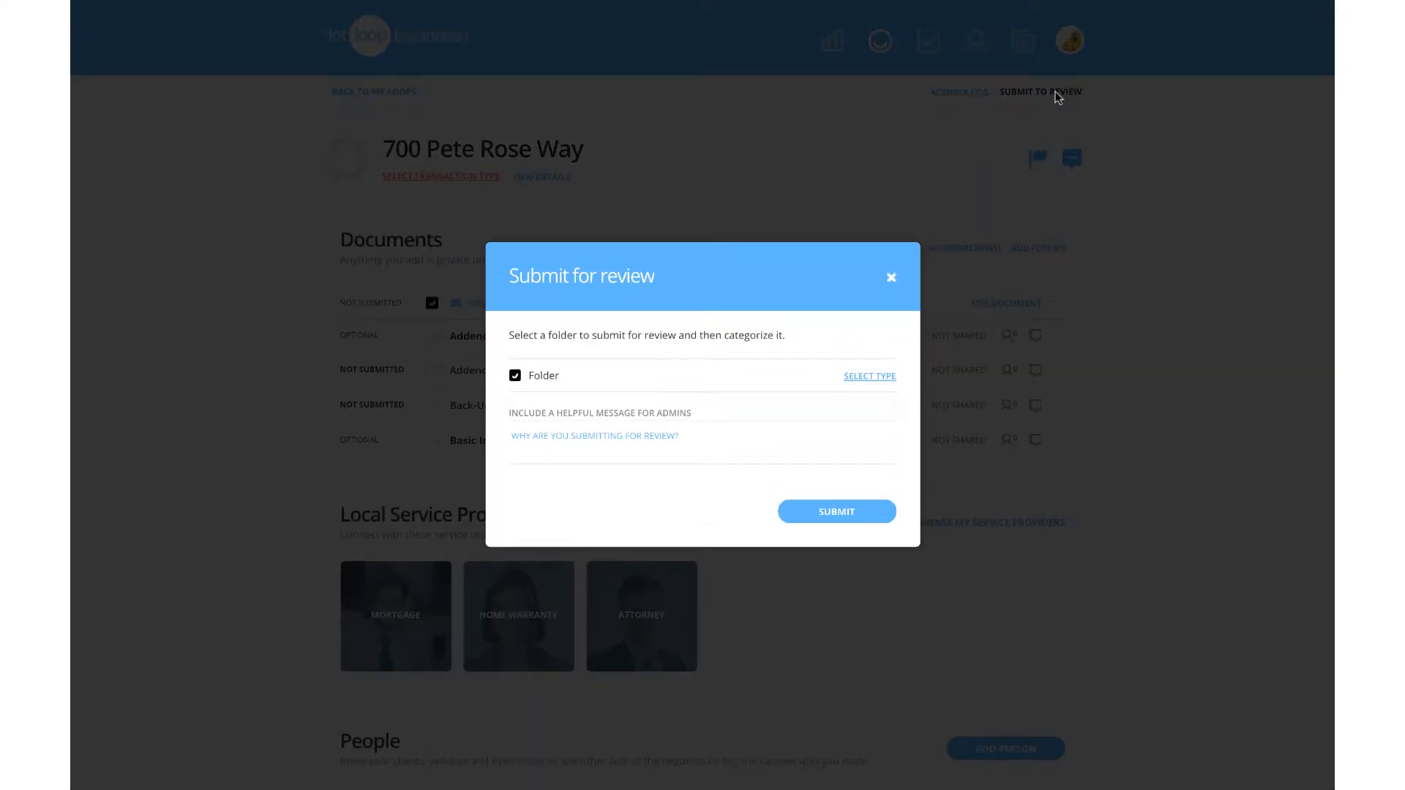
{"action": "left_click", "coordinate": [868, 376]}
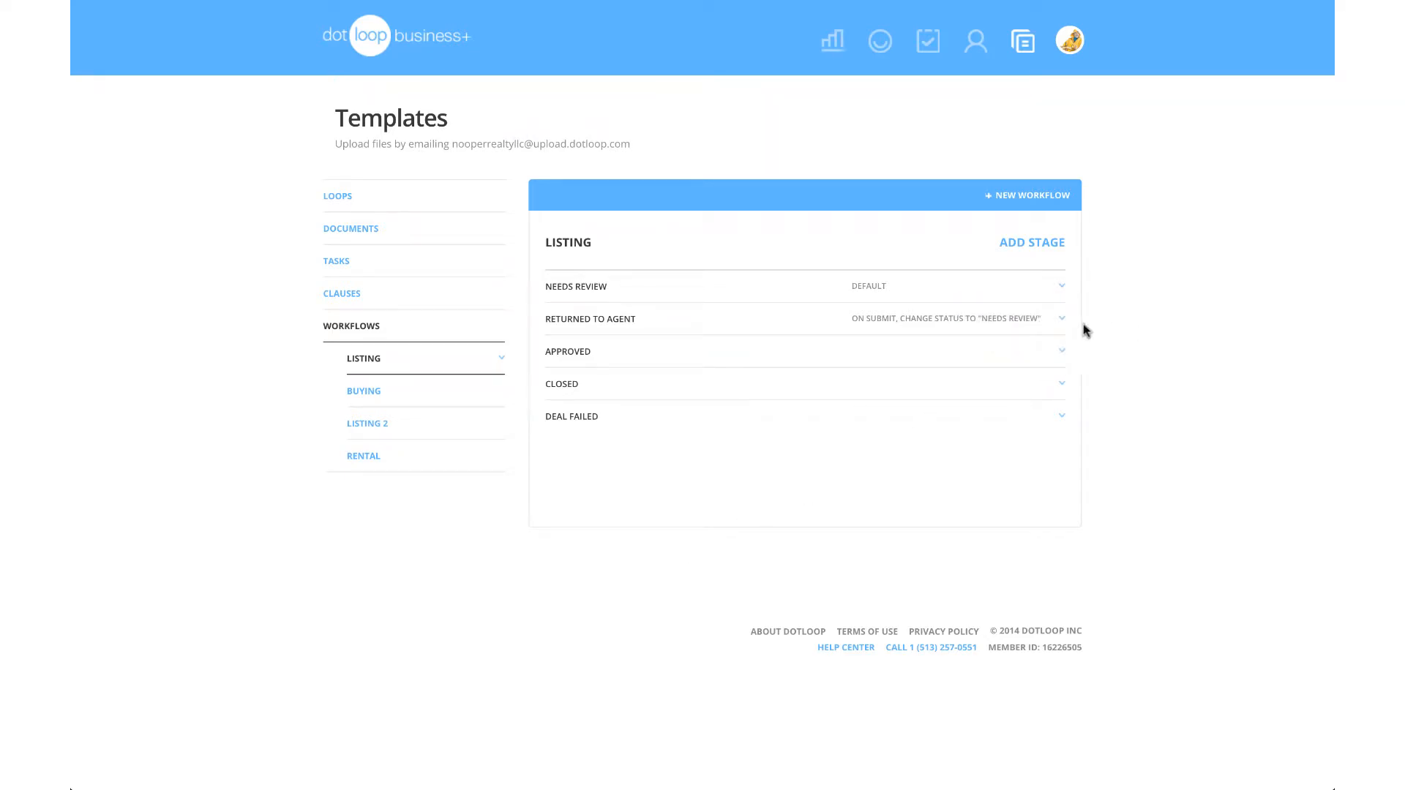
{"action": "left_click", "coordinate": [1061, 318]}
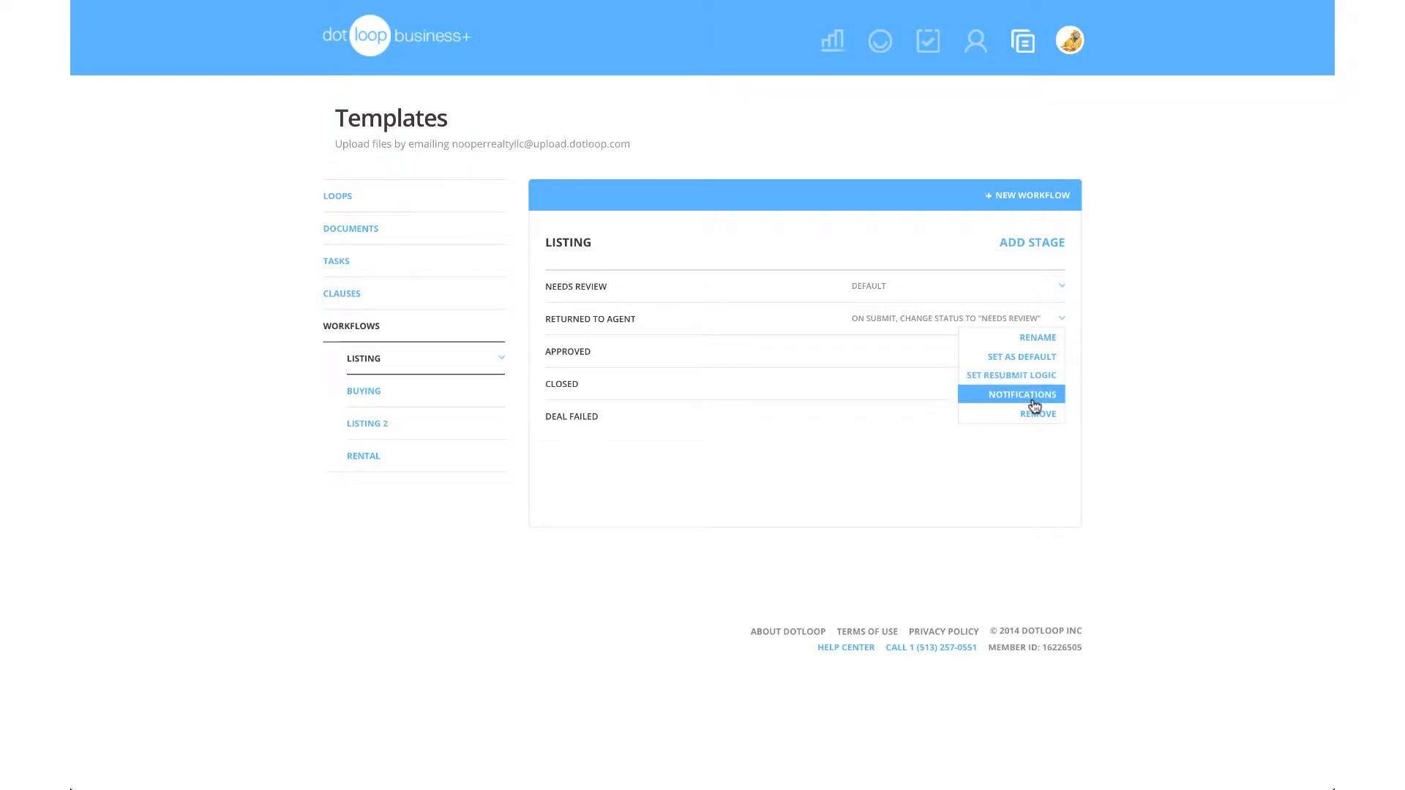
{"action": "left_click", "coordinate": [1023, 394]}
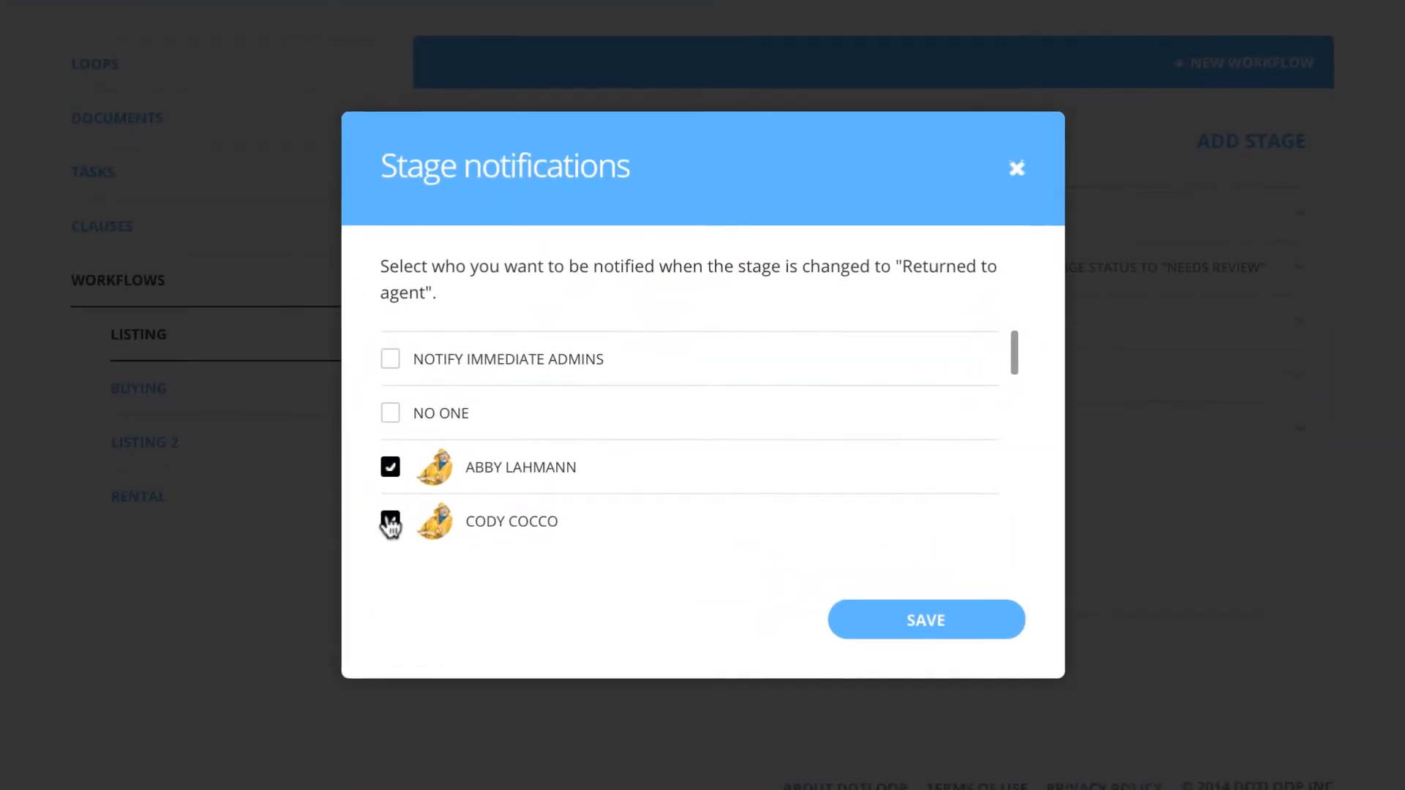
{"action": "left_click", "coordinate": [389, 521]}
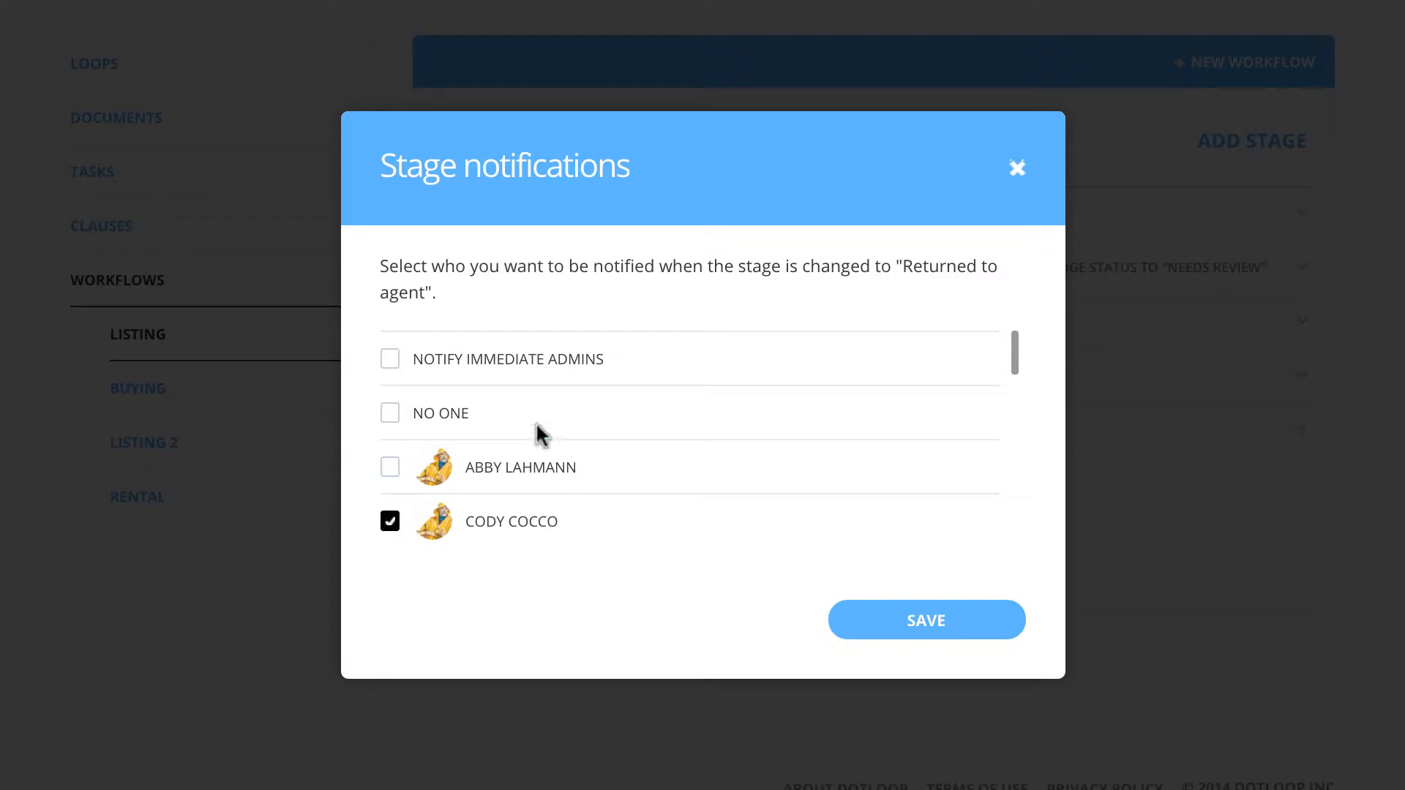
{"action": "left_click", "coordinate": [389, 521]}
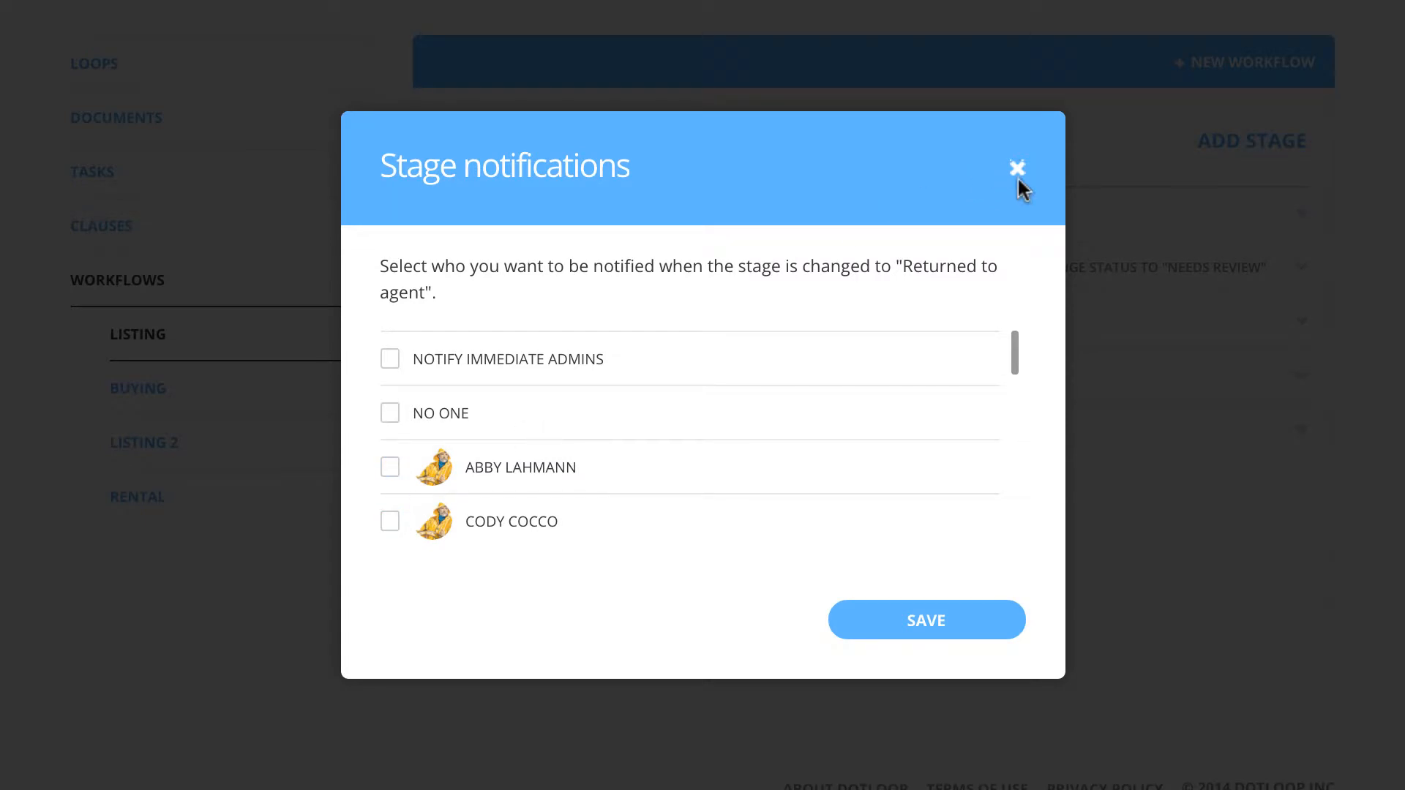
{"action": "left_click", "coordinate": [1018, 168]}
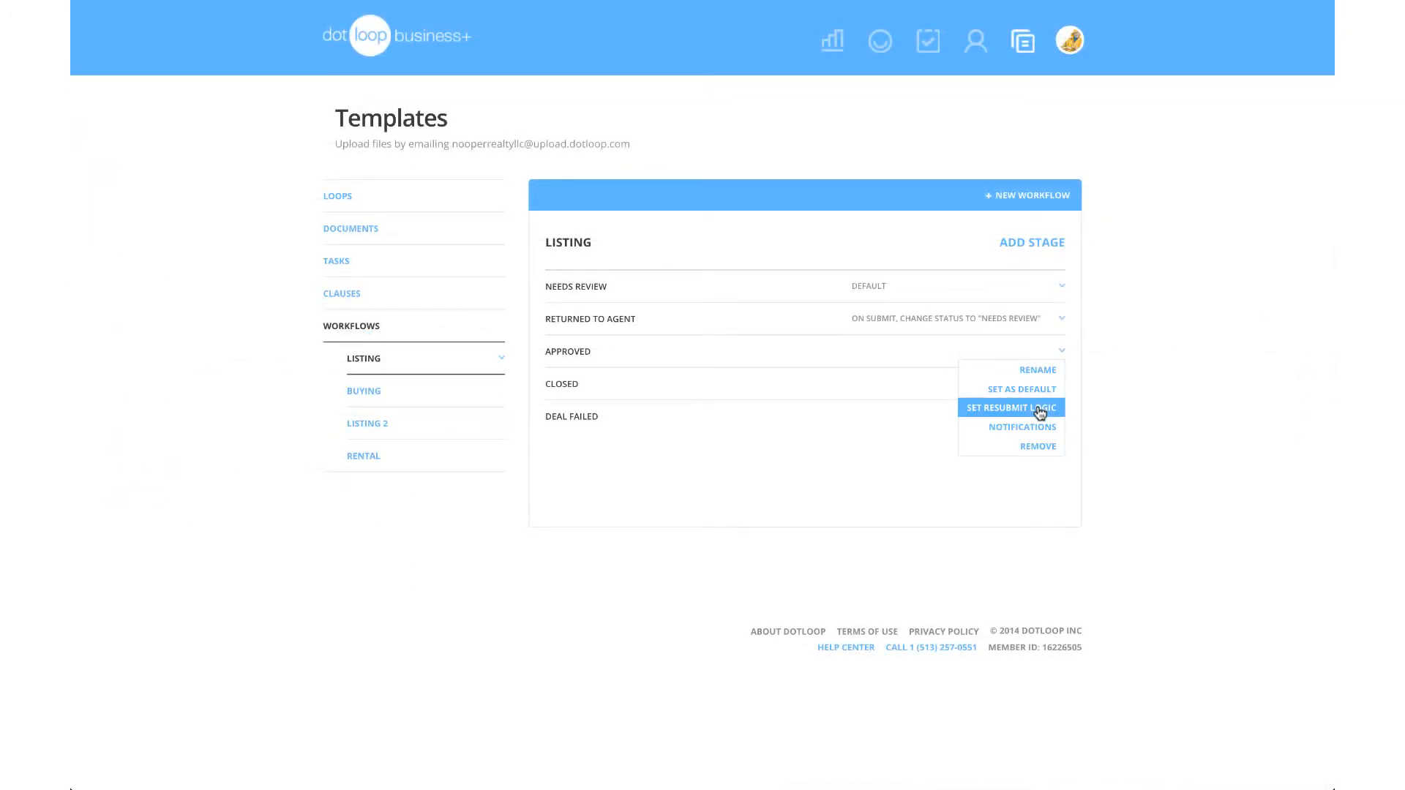
{"action": "left_click", "coordinate": [1010, 407]}
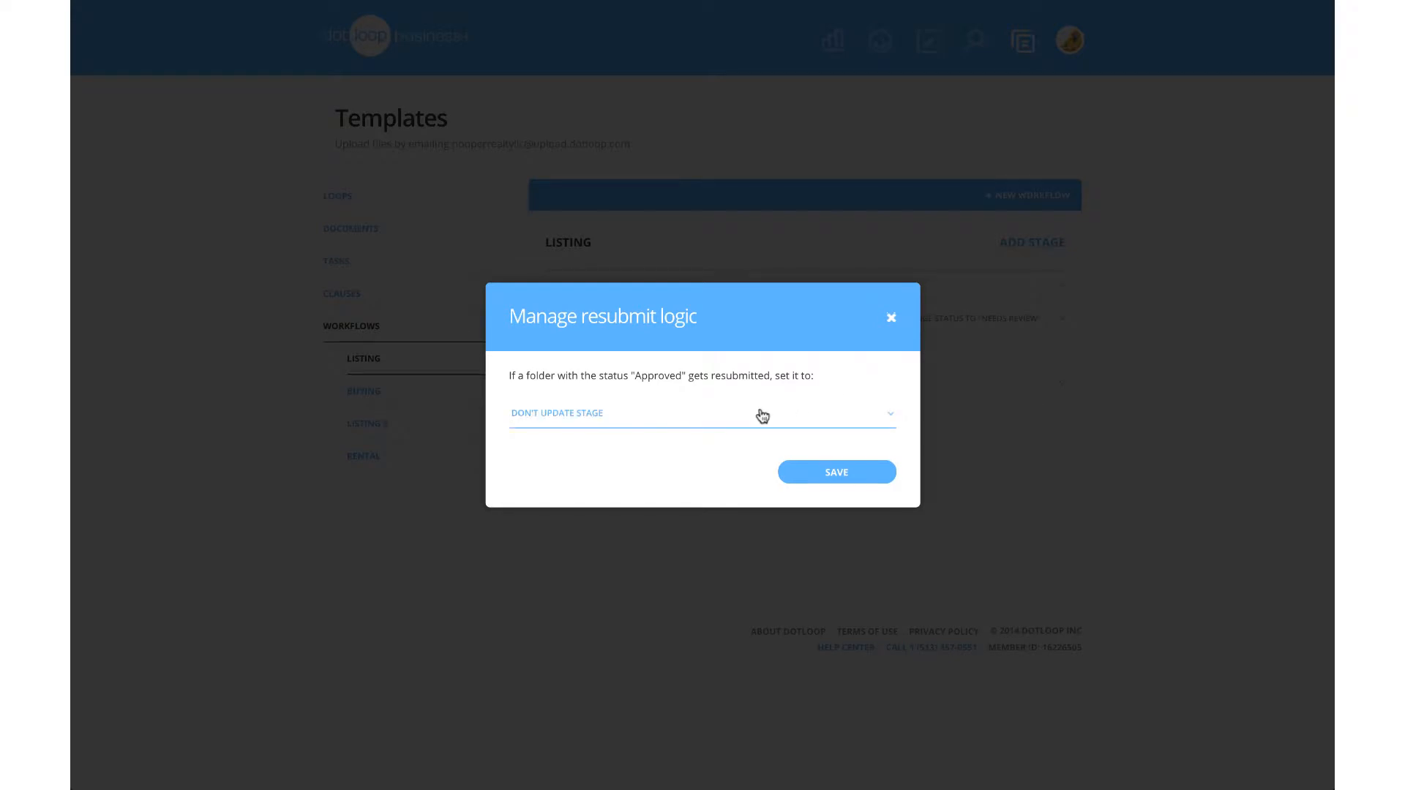
{"action": "left_click", "coordinate": [701, 413]}
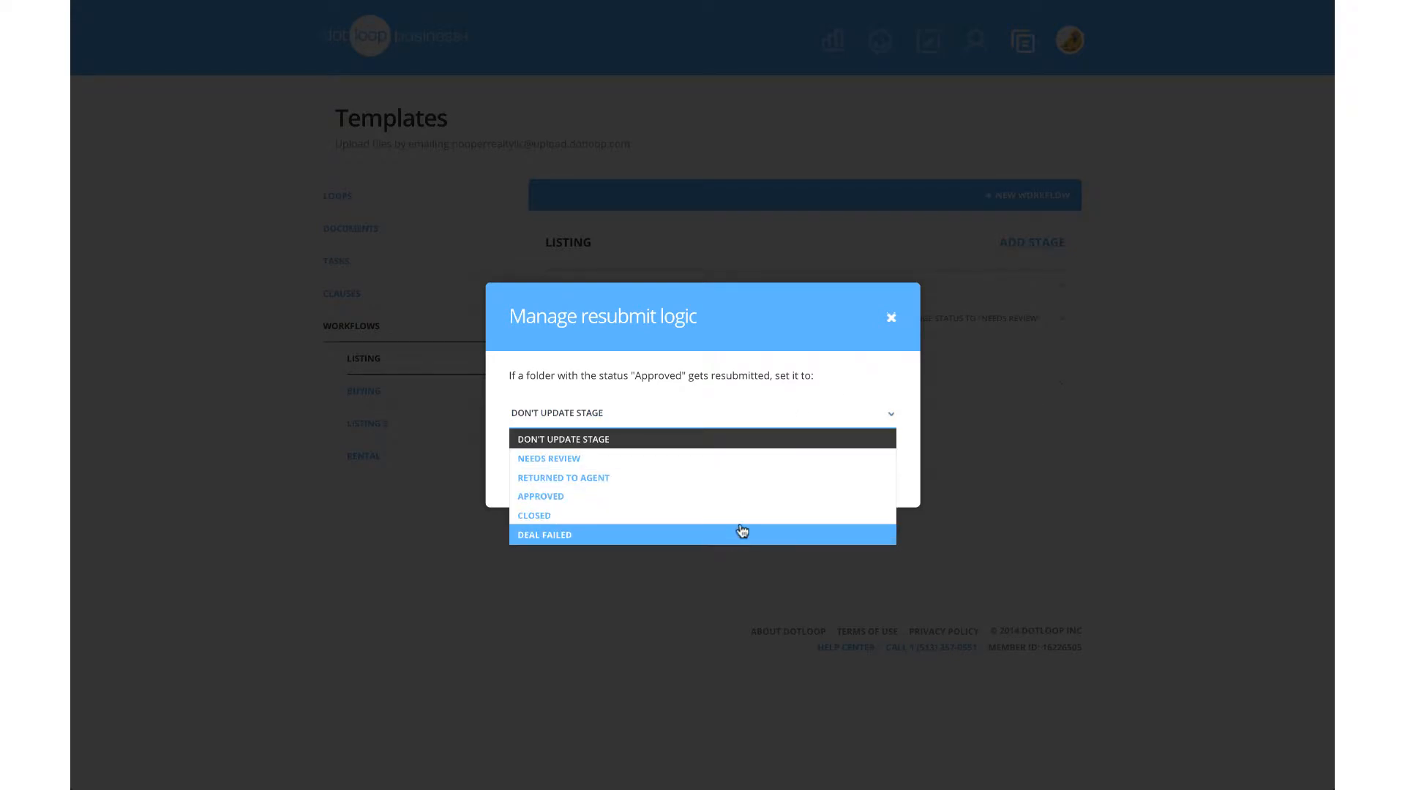
{"action": "left_click", "coordinate": [891, 317]}
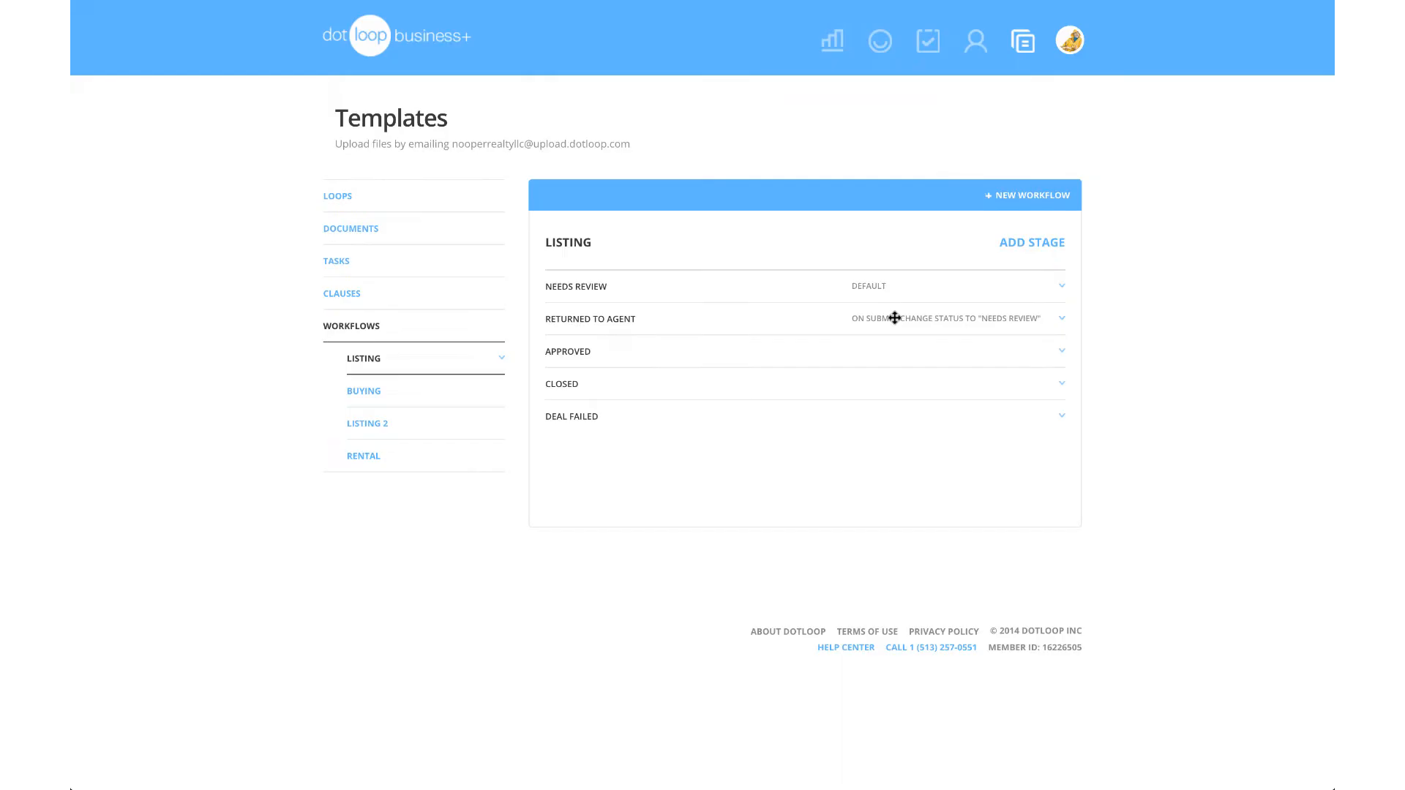
{"action": "left_click", "coordinate": [1061, 319]}
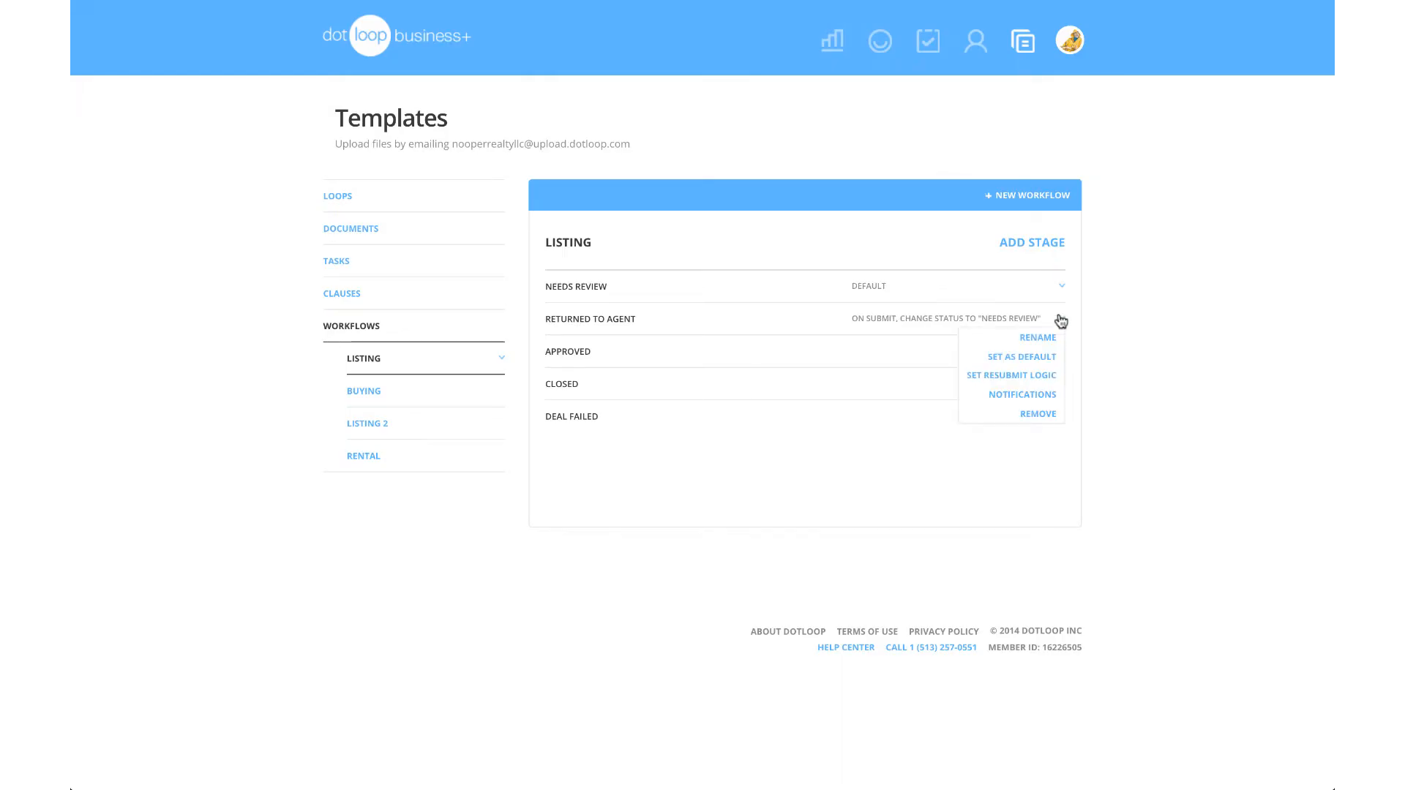
{"action": "left_click", "coordinate": [1011, 375]}
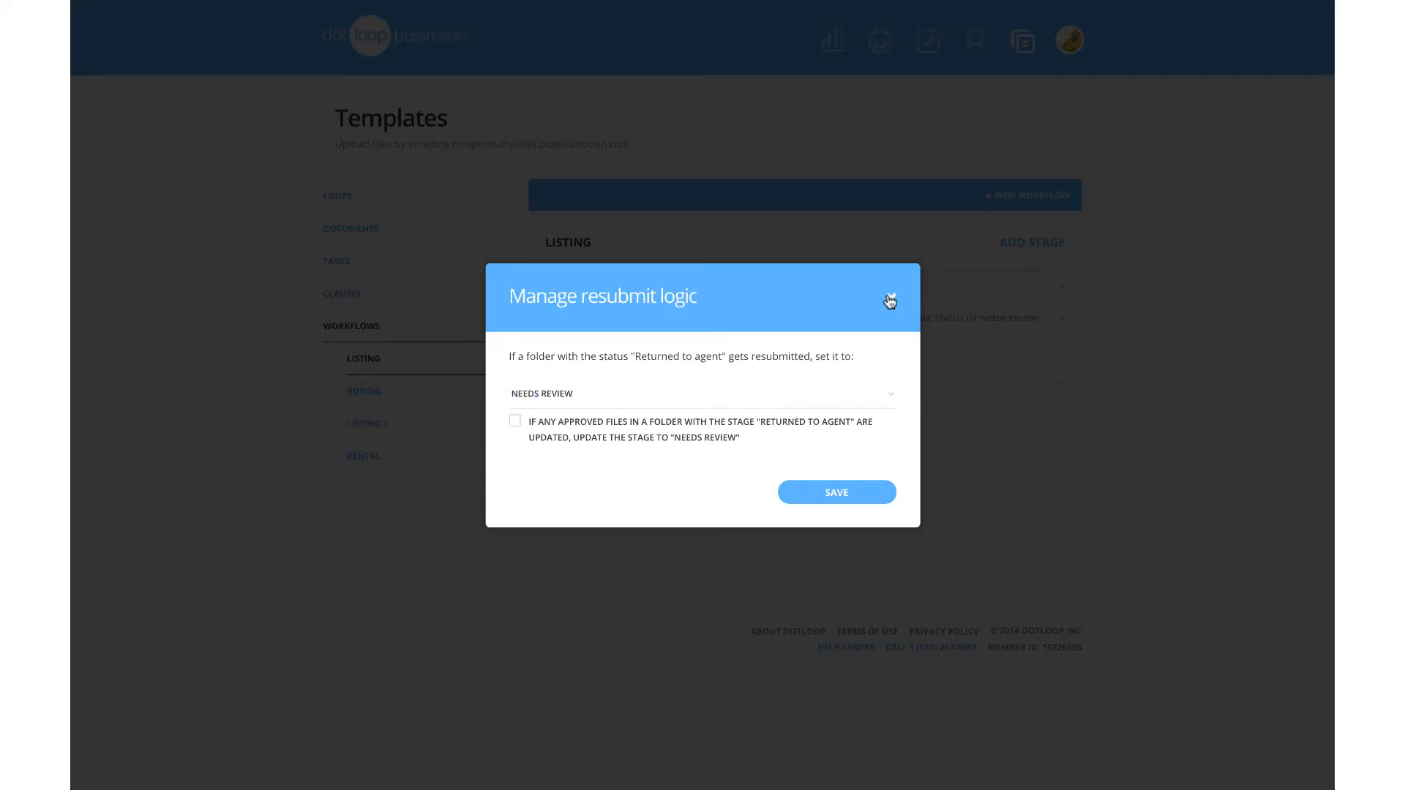
{"action": "left_click", "coordinate": [889, 300]}
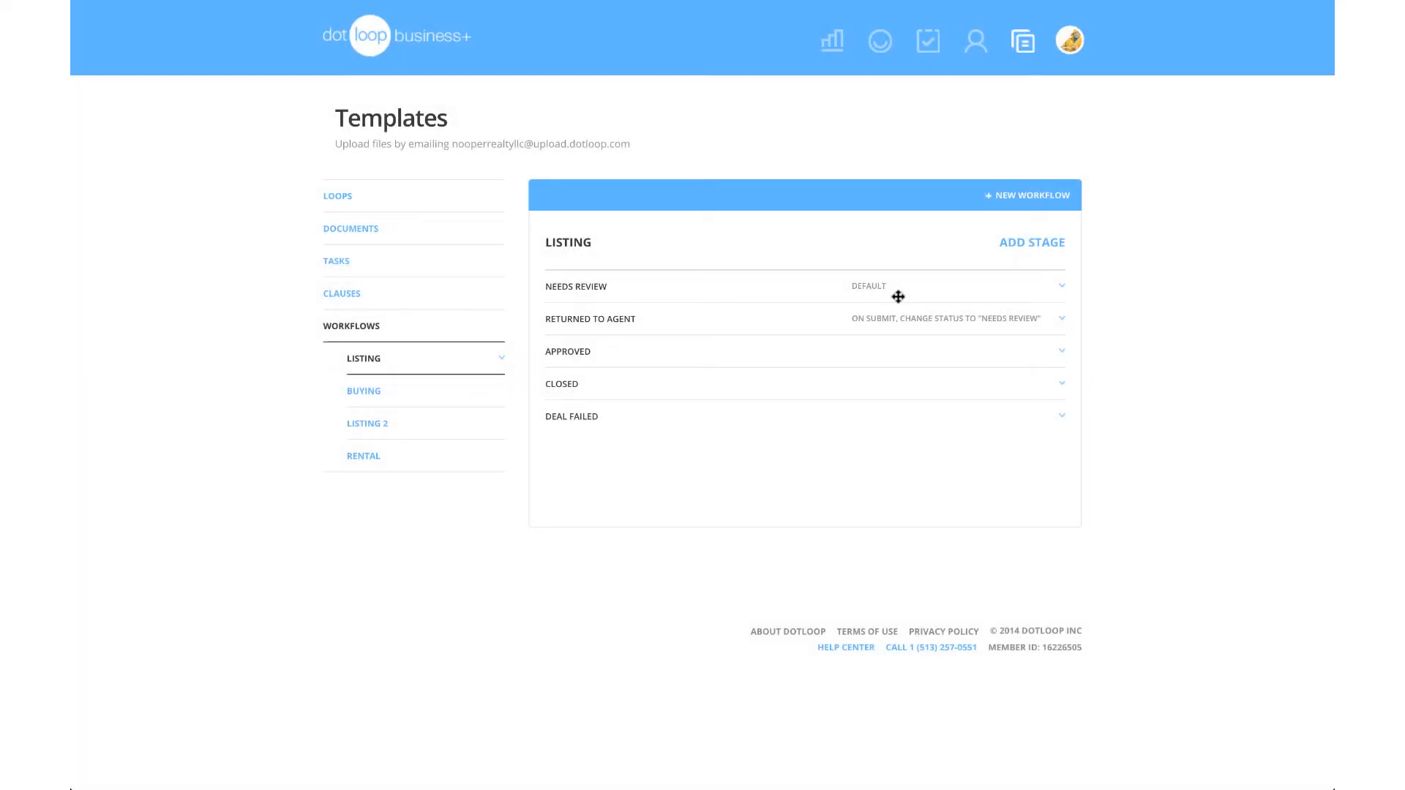
Show the Buying workflow and the options for its Returned to Agent stage.
{"action": "left_click", "coordinate": [363, 391]}
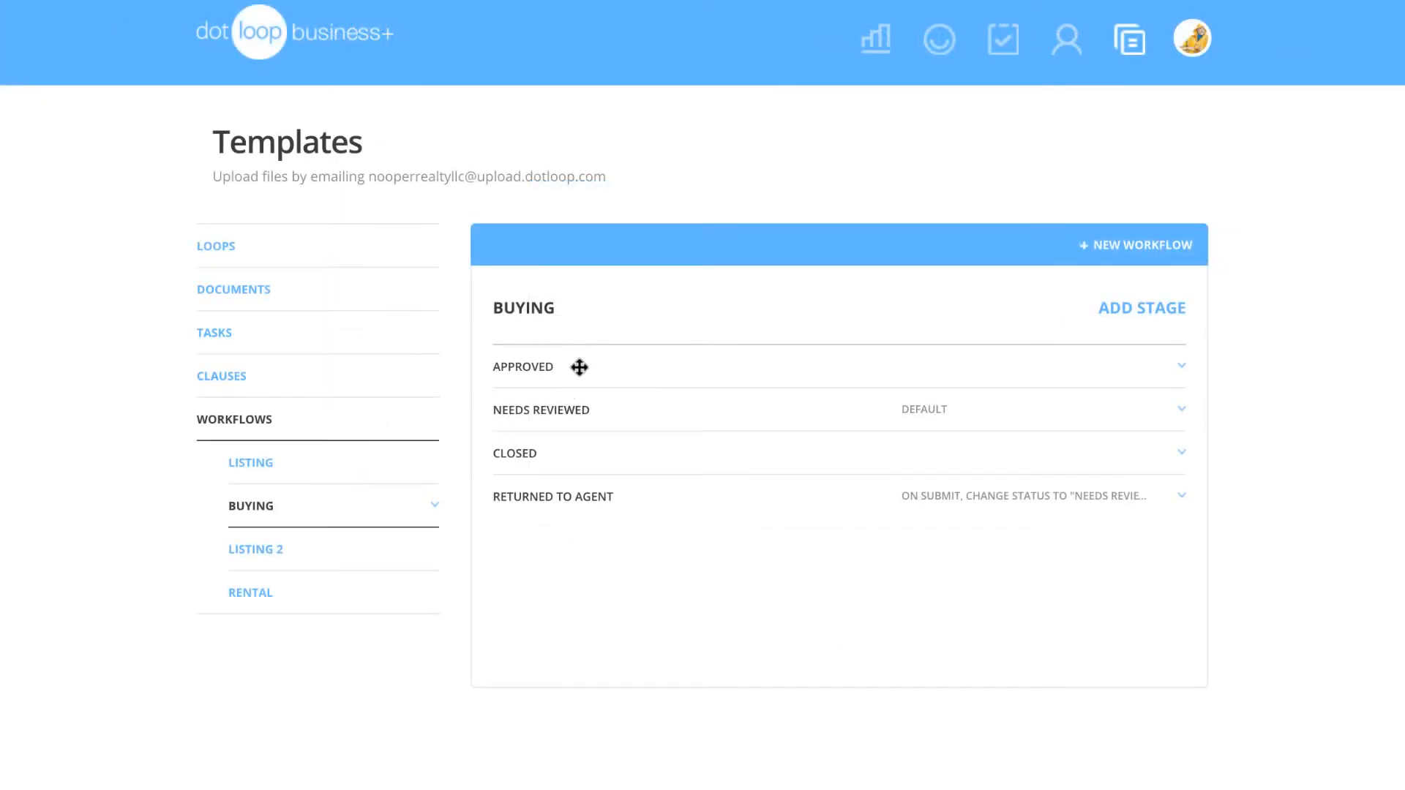
{"action": "mouse_move", "coordinate": [622, 500]}
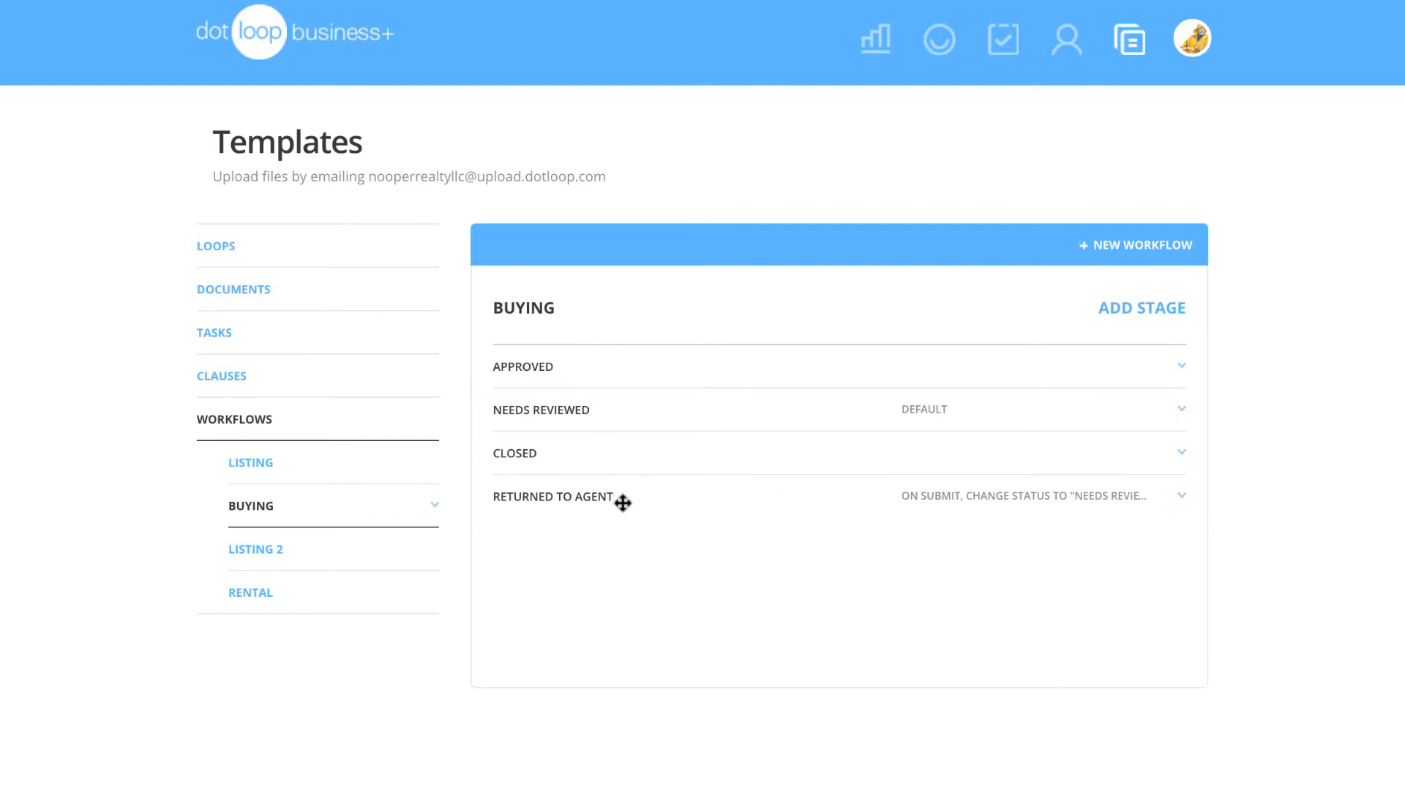
{"action": "mouse_move", "coordinate": [754, 495]}
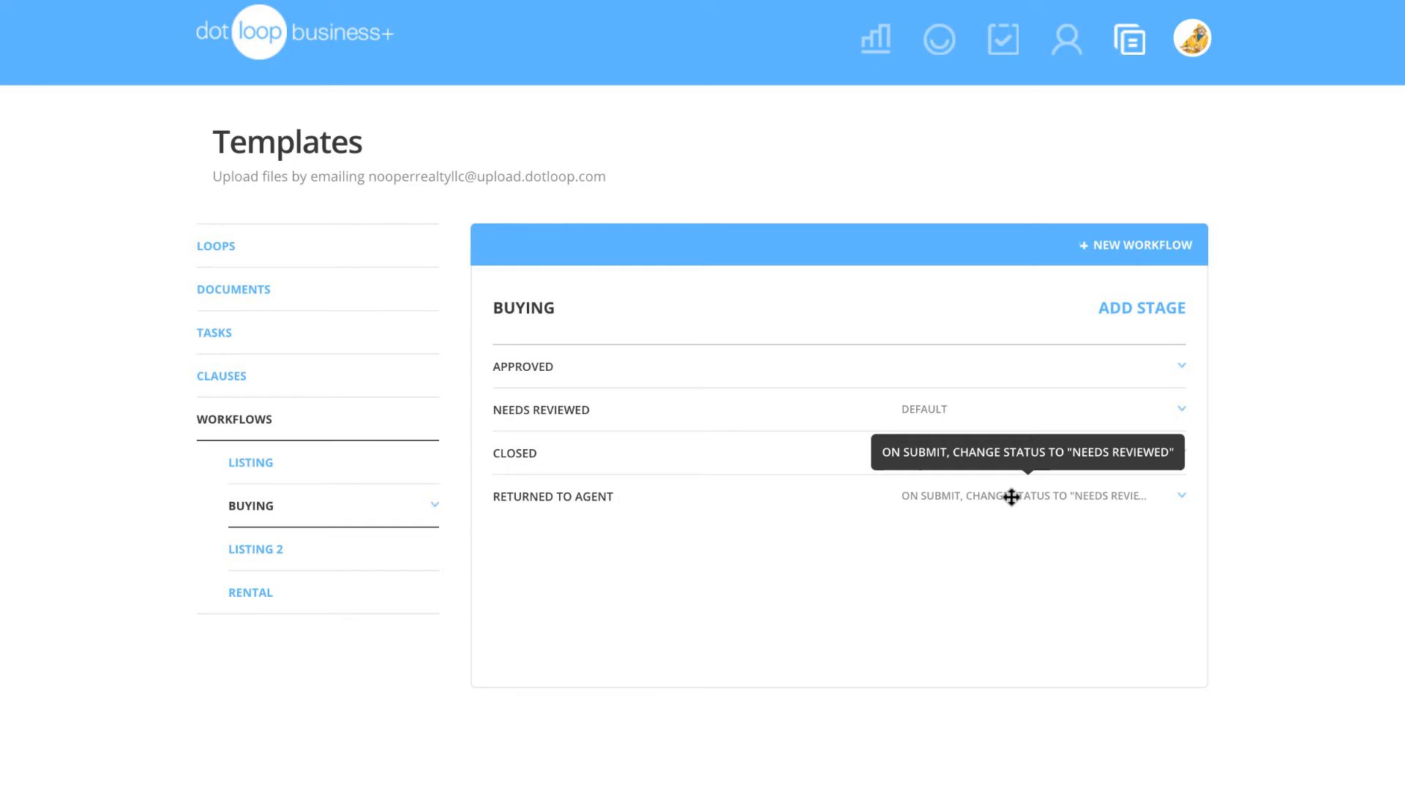
{"action": "mouse_move", "coordinate": [1110, 505]}
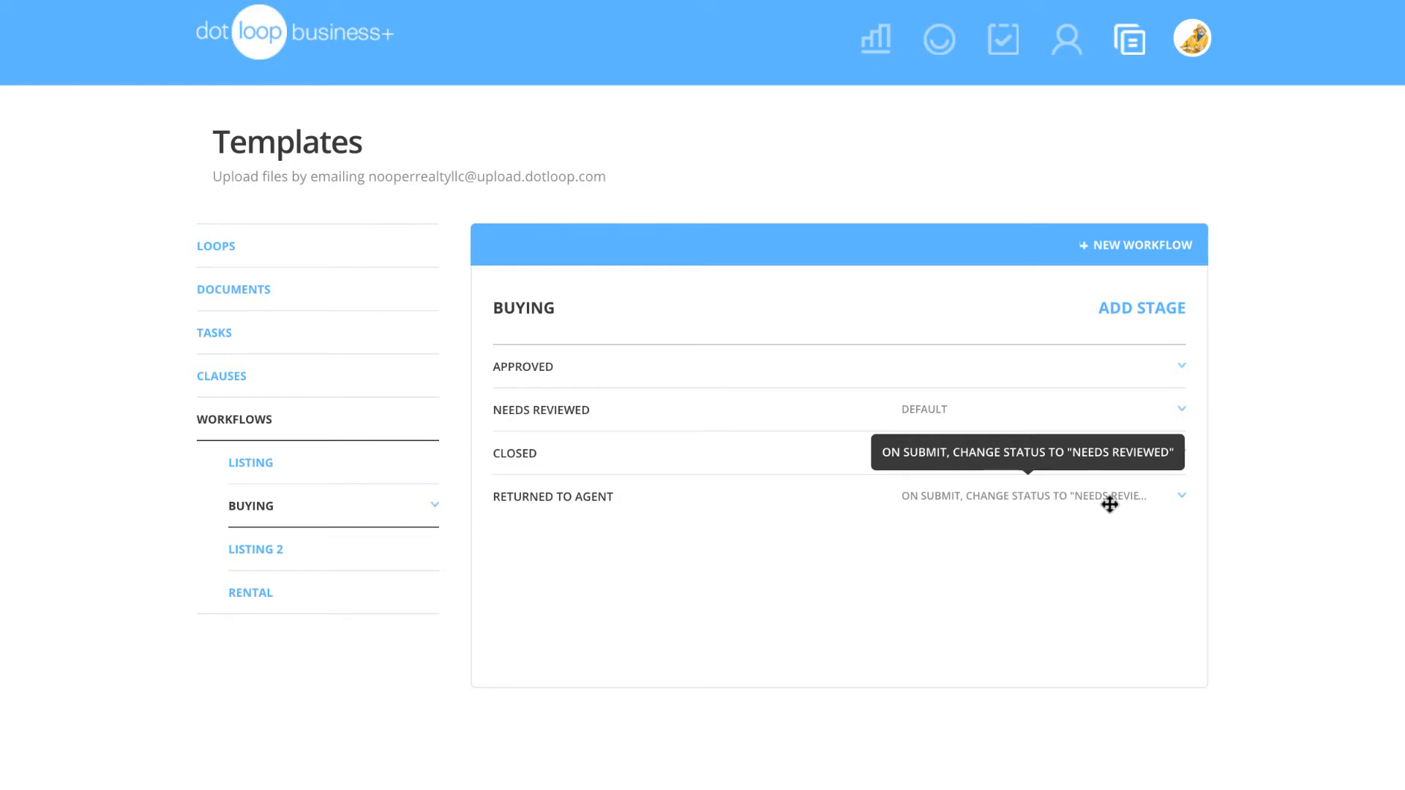
{"action": "left_click", "coordinate": [1183, 496]}
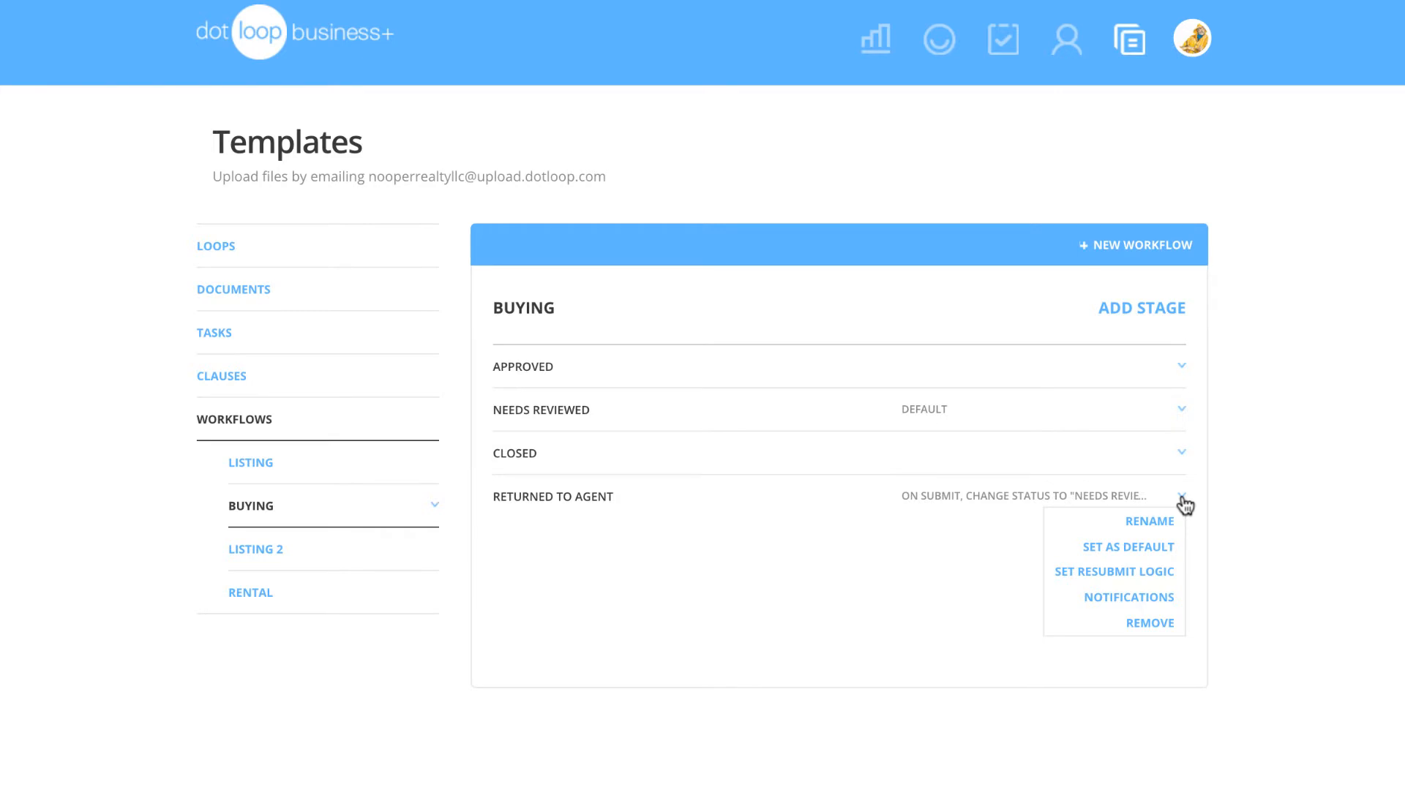
{"action": "mouse_move", "coordinate": [1184, 511]}
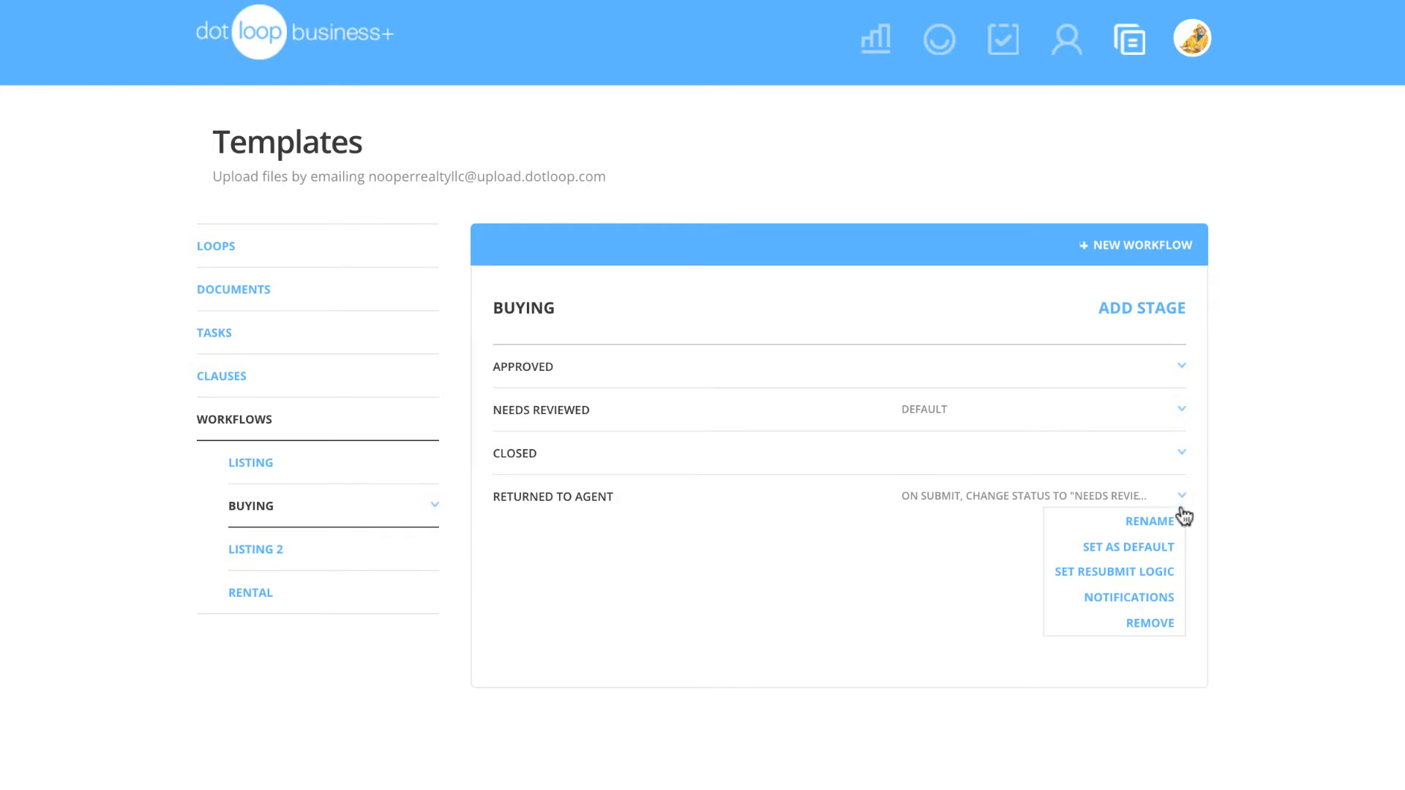
{"action": "mouse_move", "coordinate": [1114, 571]}
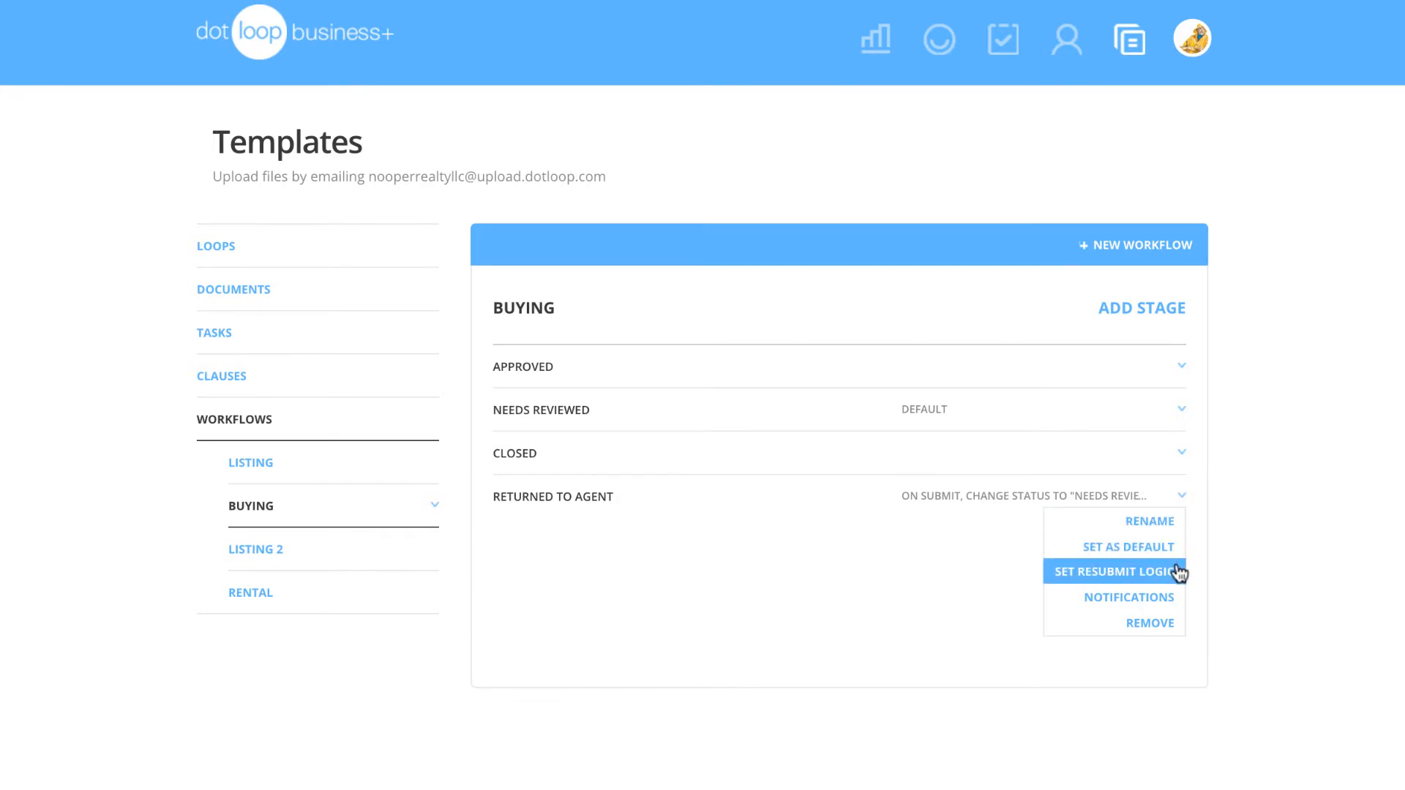
{"action": "mouse_move", "coordinate": [1129, 597]}
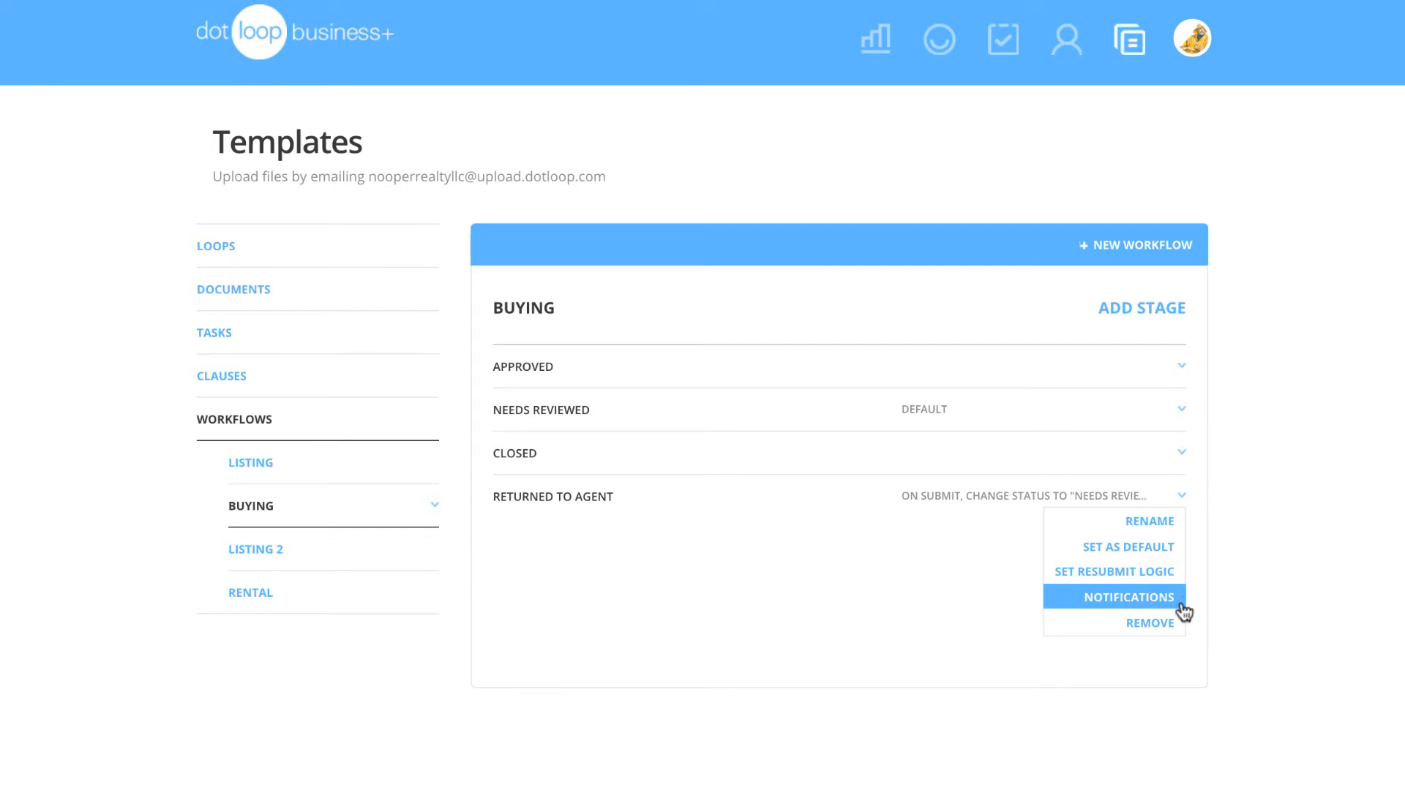
Show Returned to Agent notification settings and scroll through admin and team recipients.
{"action": "left_click", "coordinate": [1128, 597]}
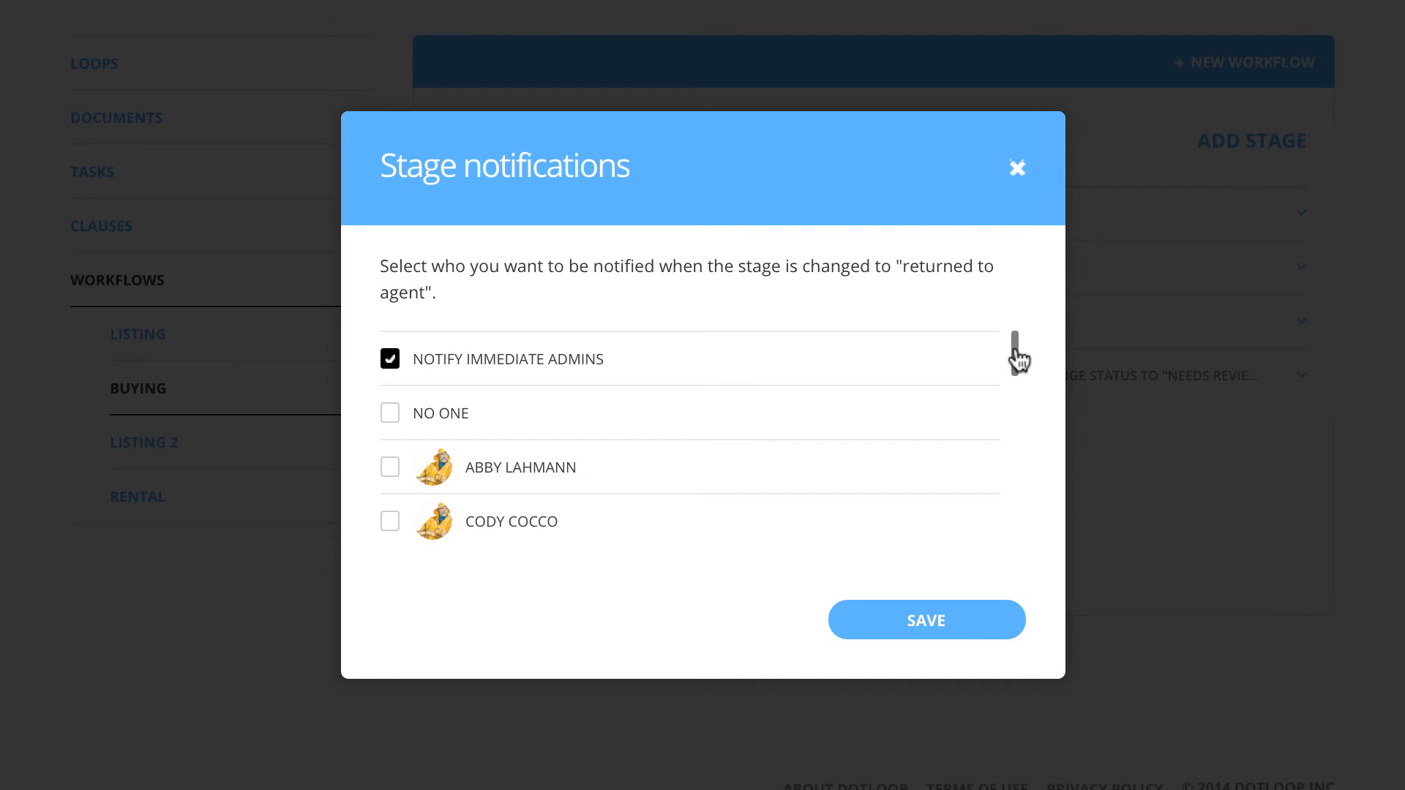
{"action": "scroll", "scroll_direction": "down", "scroll_amount": 3}
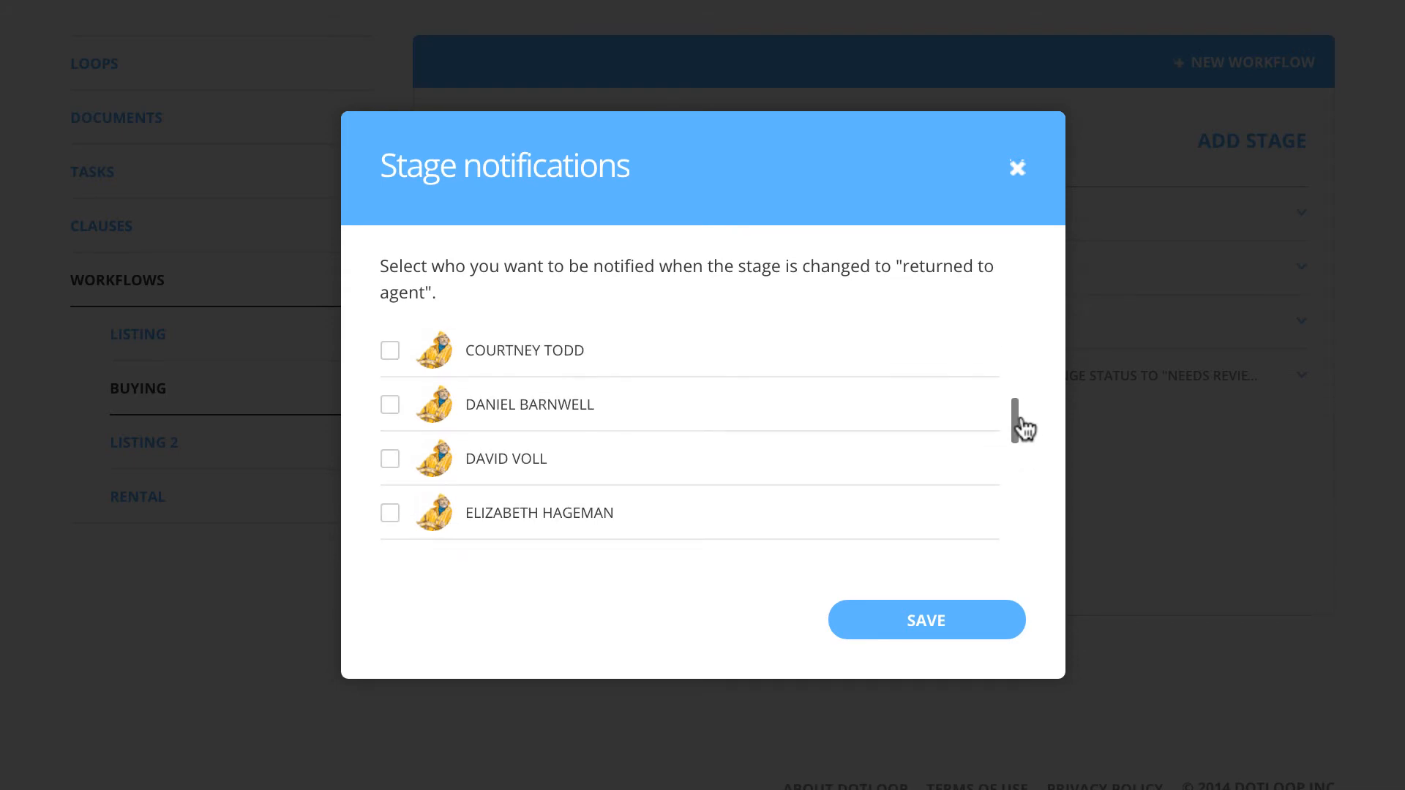
{"action": "scroll", "scroll_direction": "down", "scroll_amount": 3}
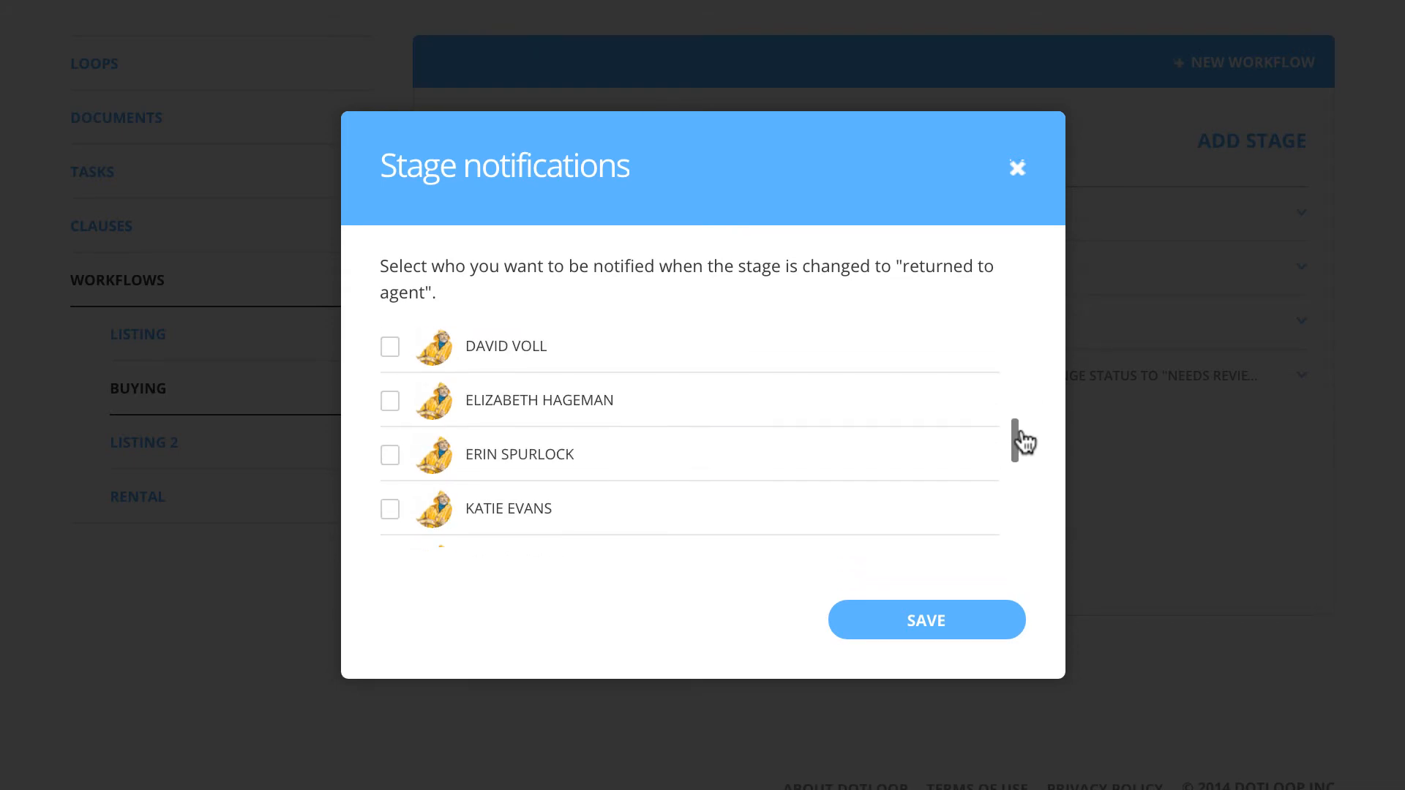